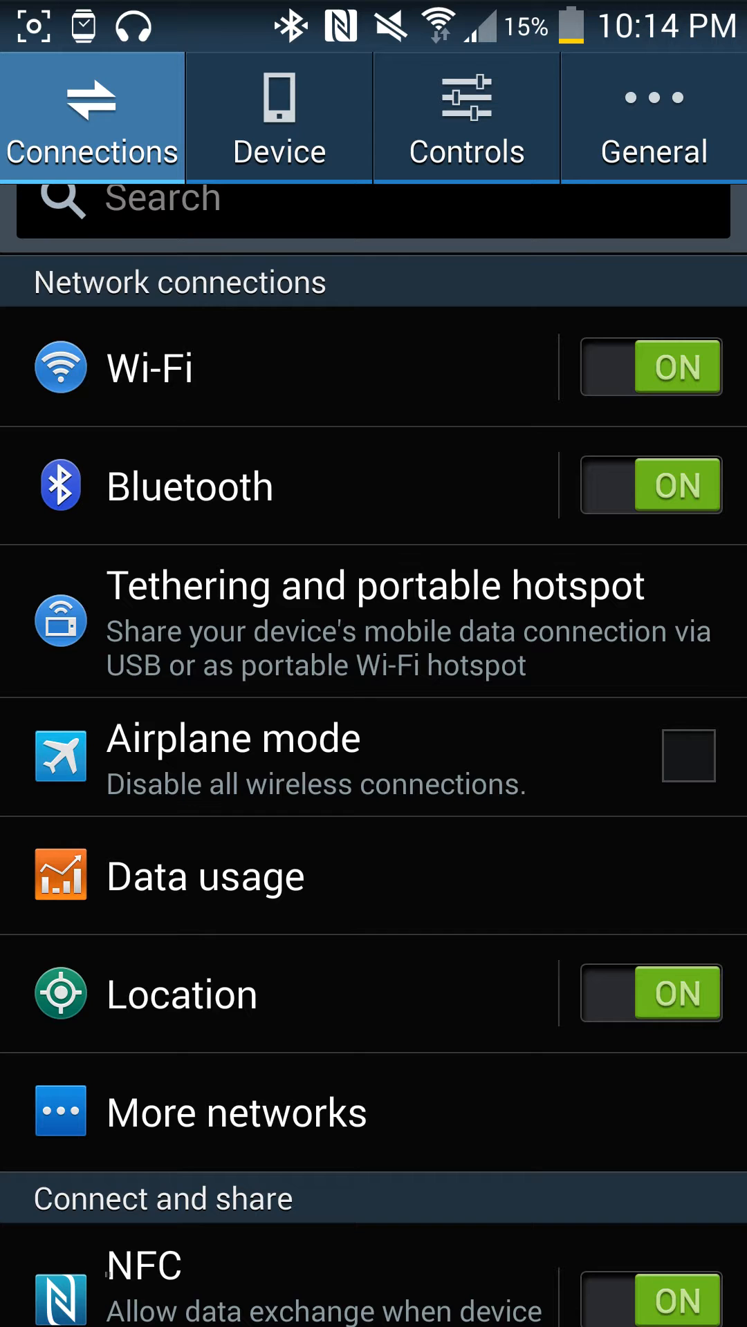
Step: Open Data usage to view the 17 GB mobile data limit and 14 GB warning
left_click(205, 875)
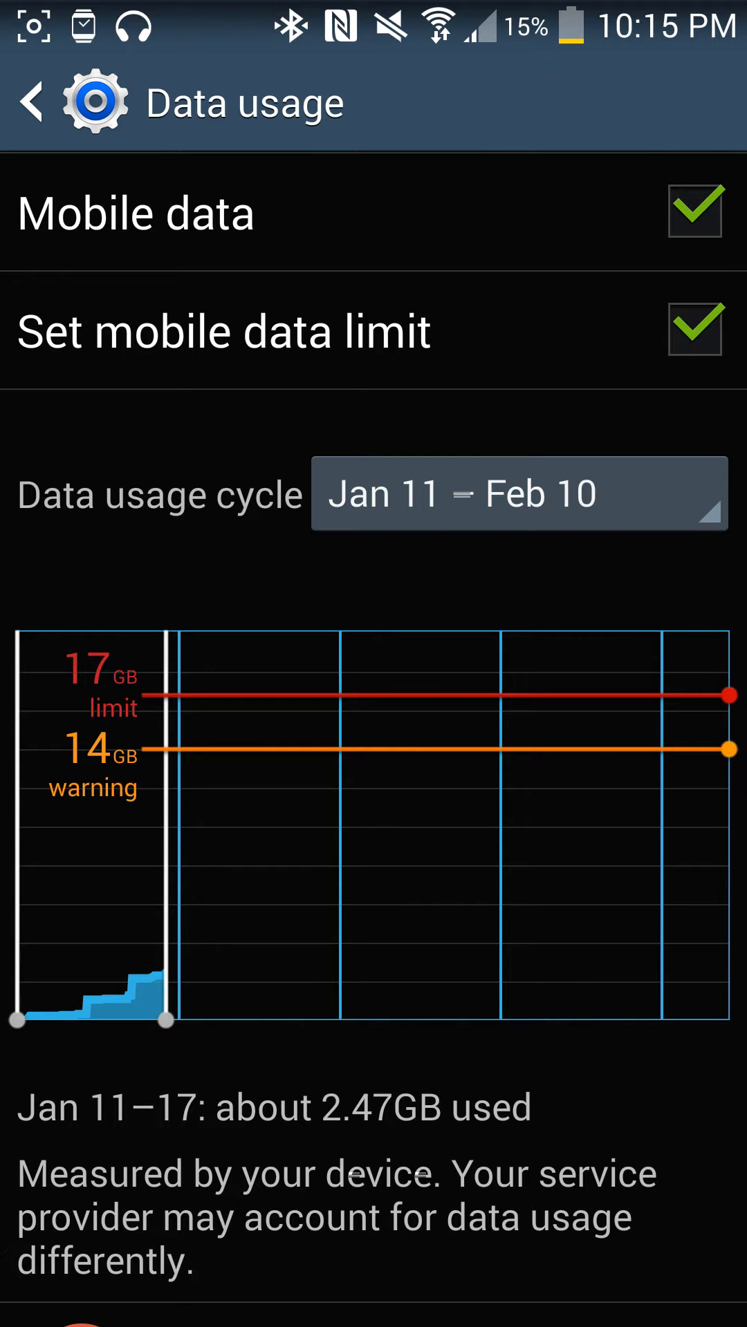
Step: Browse the per-app data usage totals, then go back to the Connections list
scroll("down", 3)
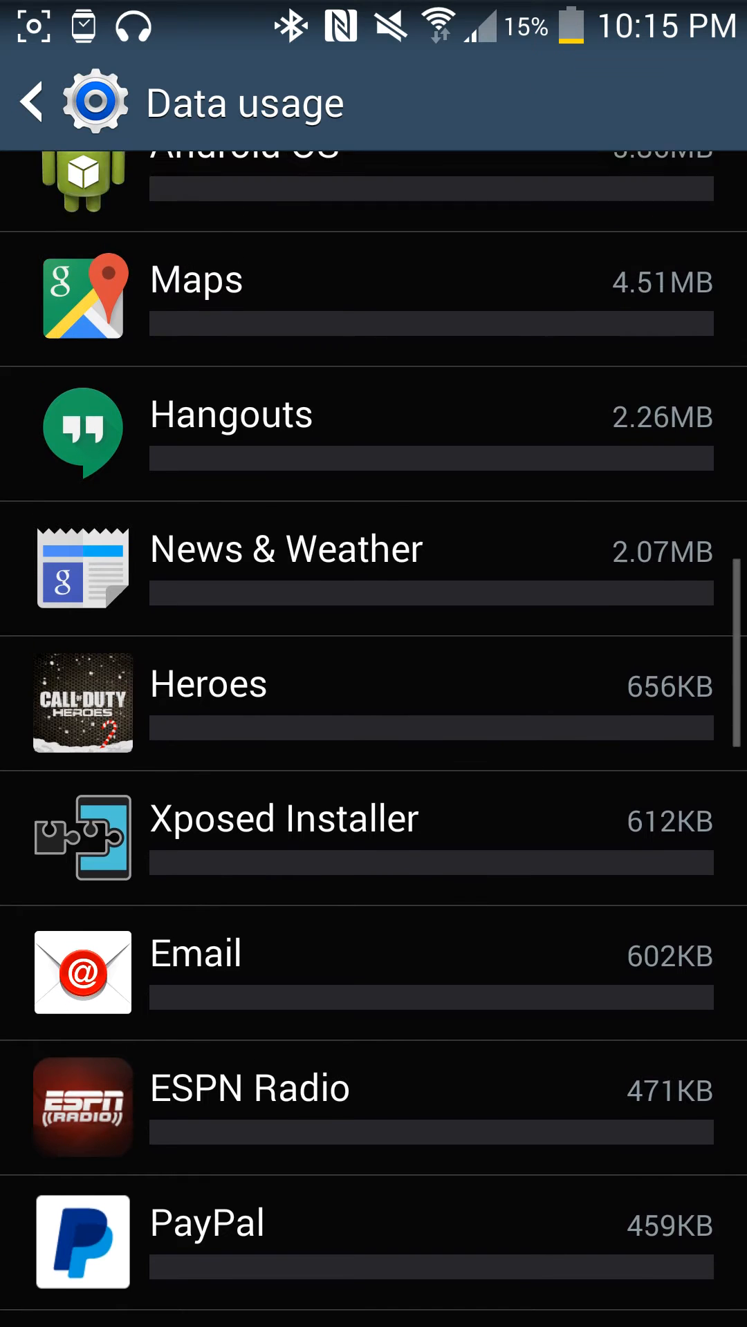
scroll("up", 3)
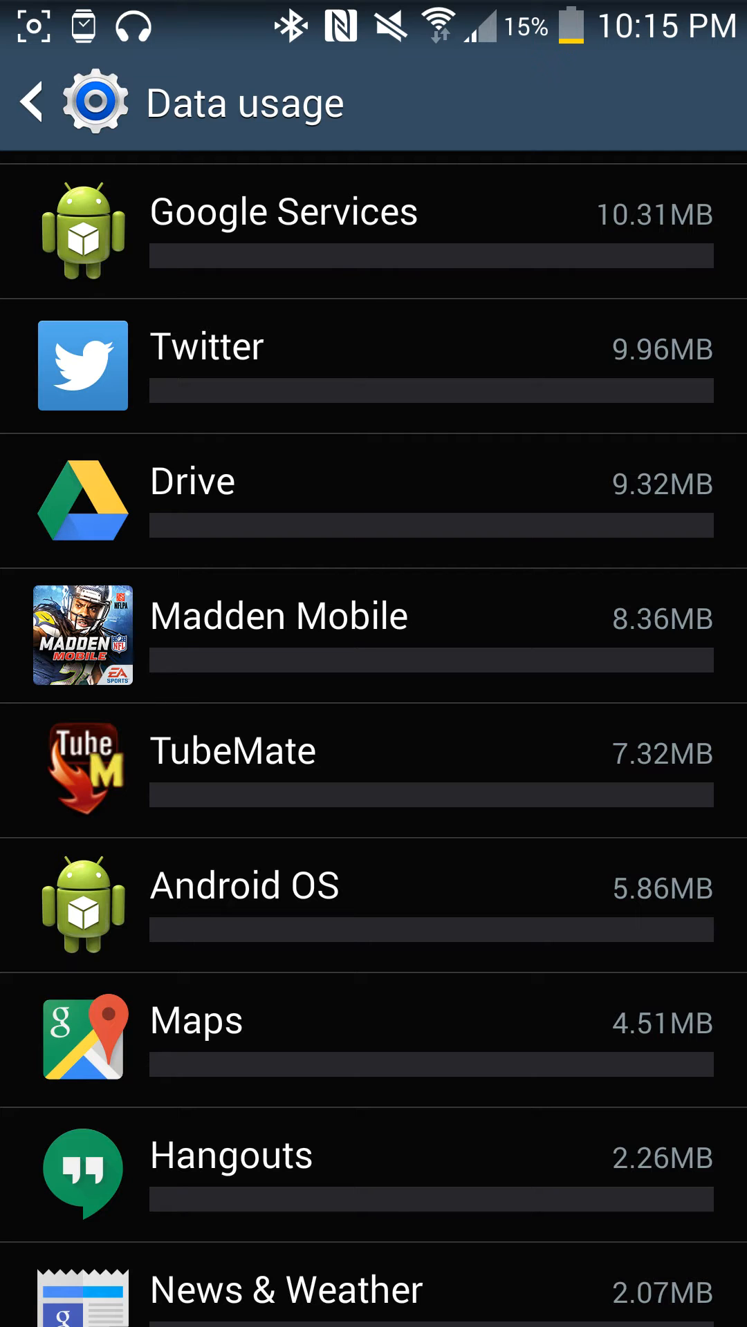
left_click(283, 211)
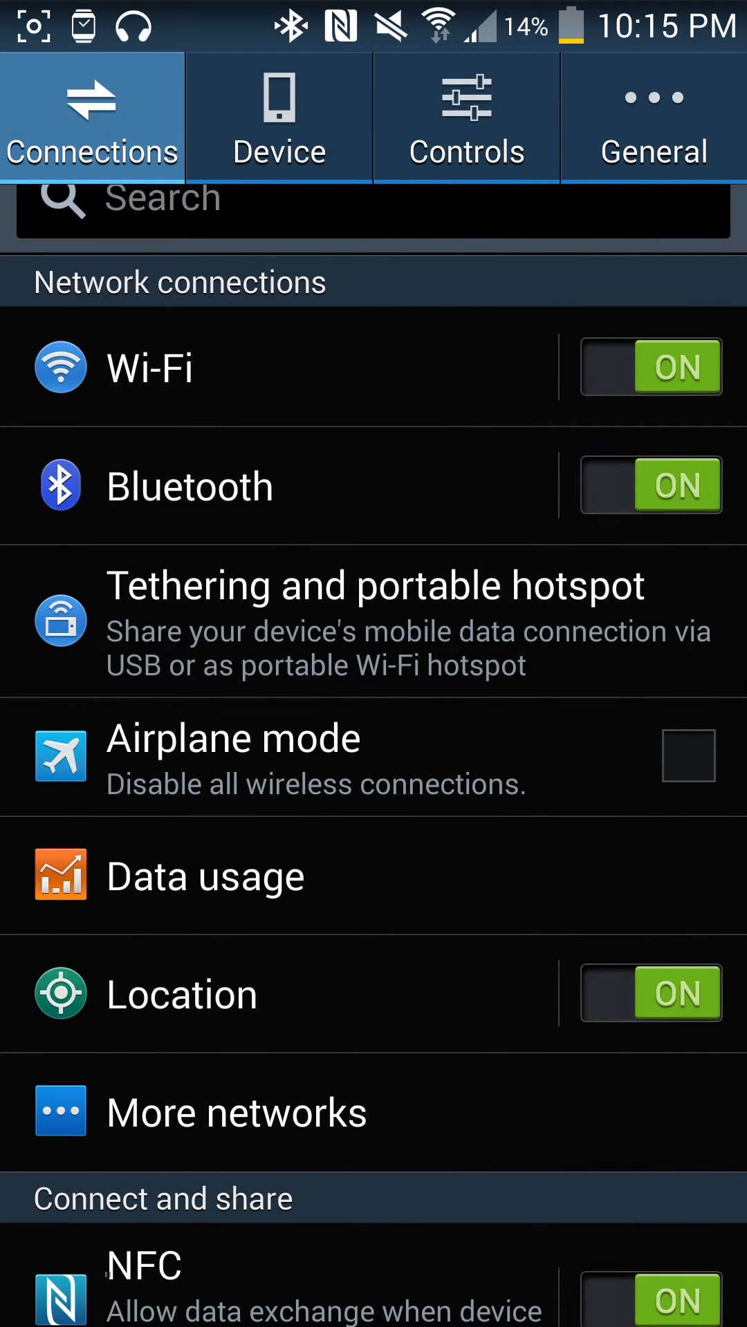
Step: Open Security from the General tab to see encryption and SIM lock options
left_click(651, 118)
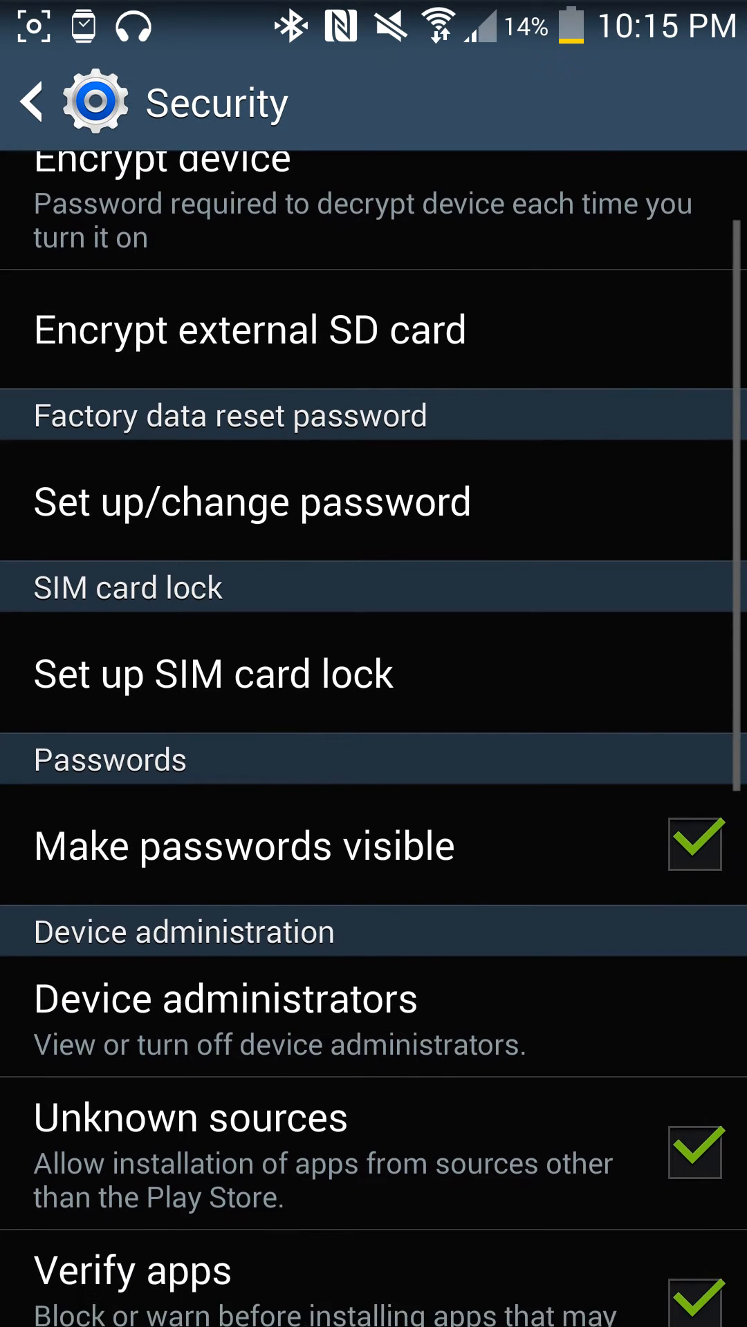
Step: Skim the Security options, go back, and open Application manager's Downloaded apps list
scroll("down", 3)
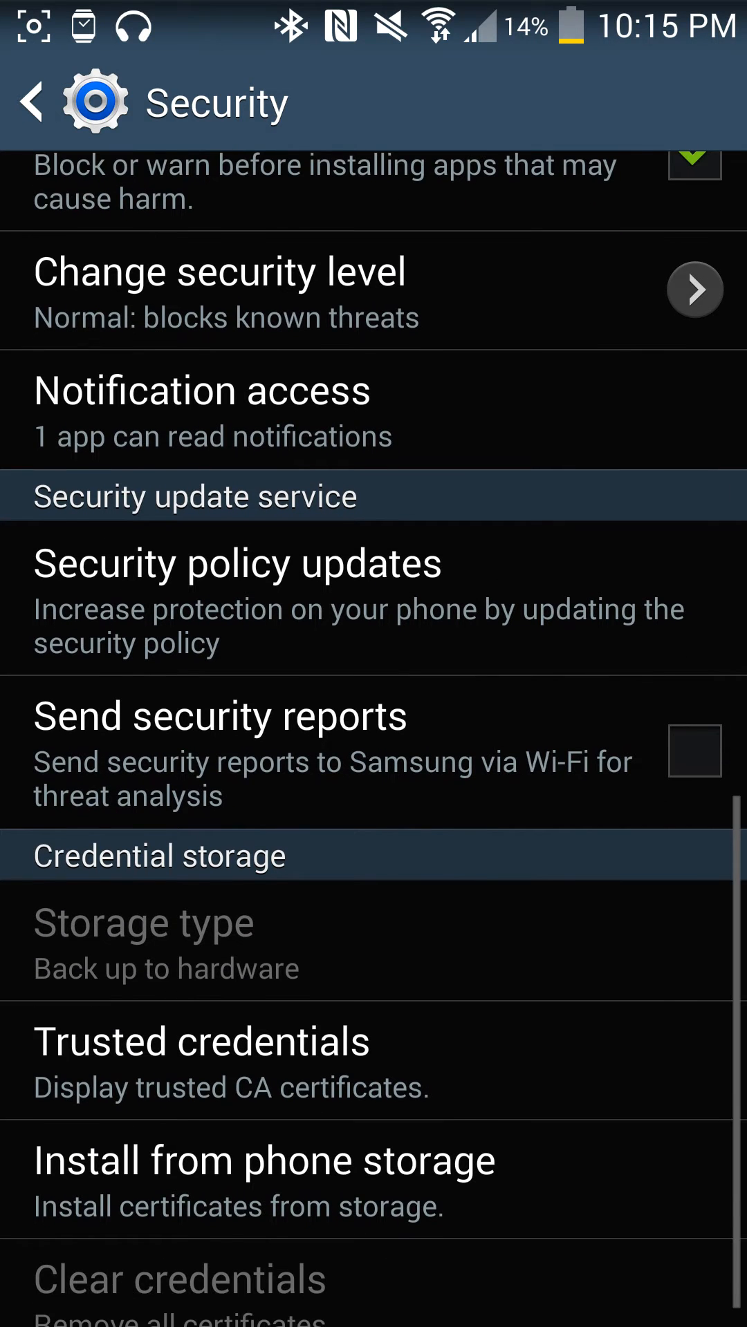
scroll("down", 3)
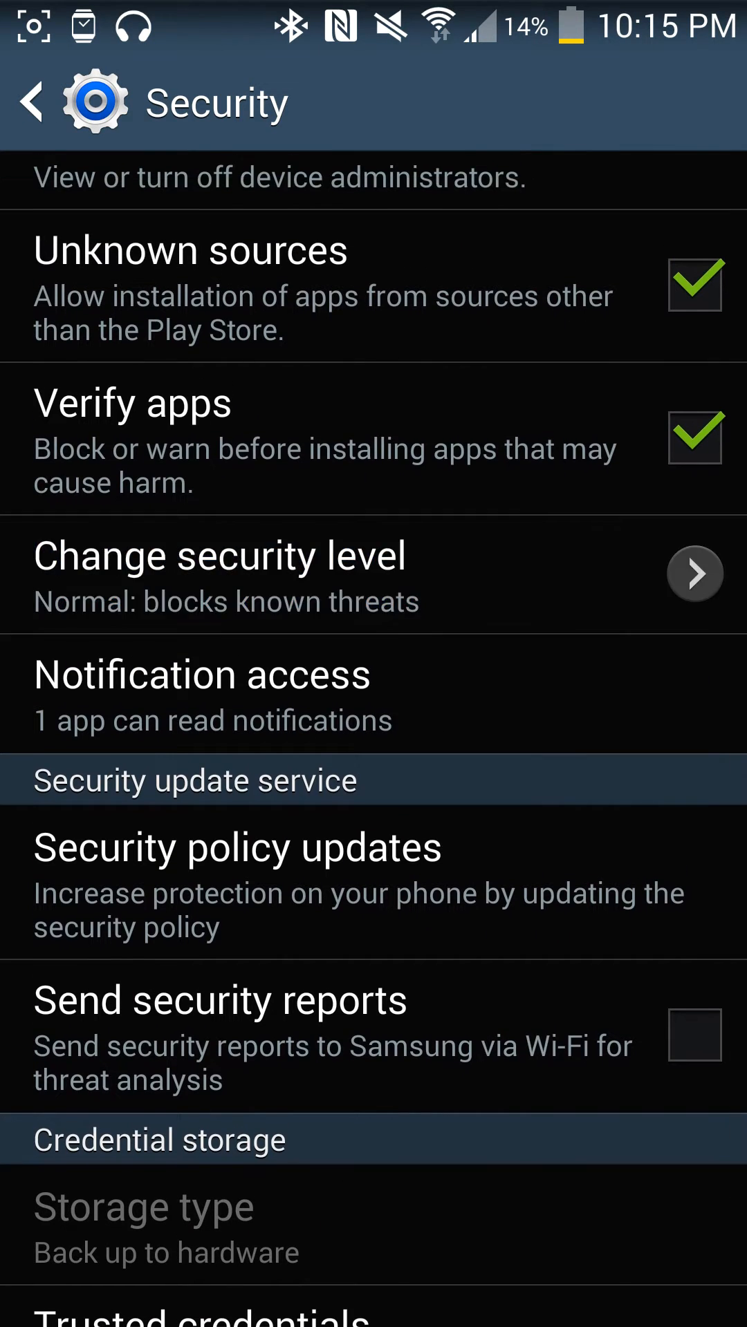
left_click(219, 573)
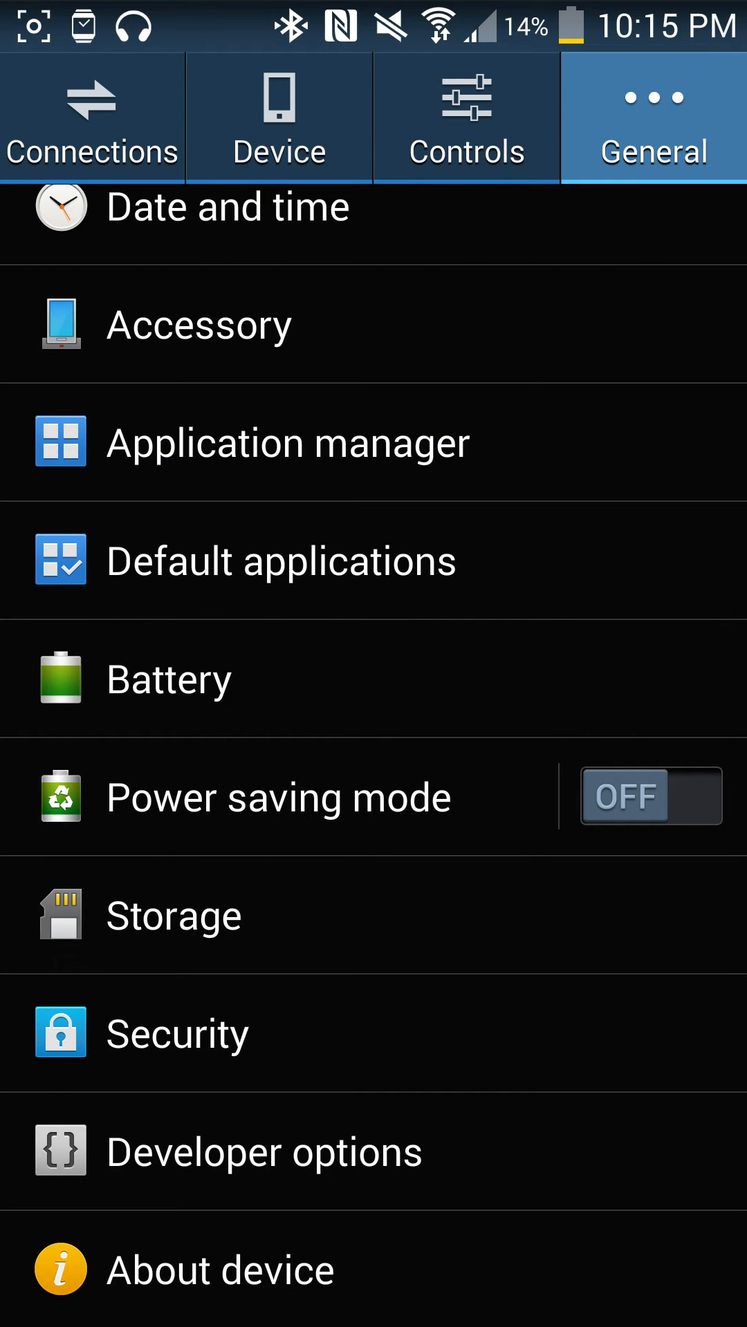
left_click(286, 442)
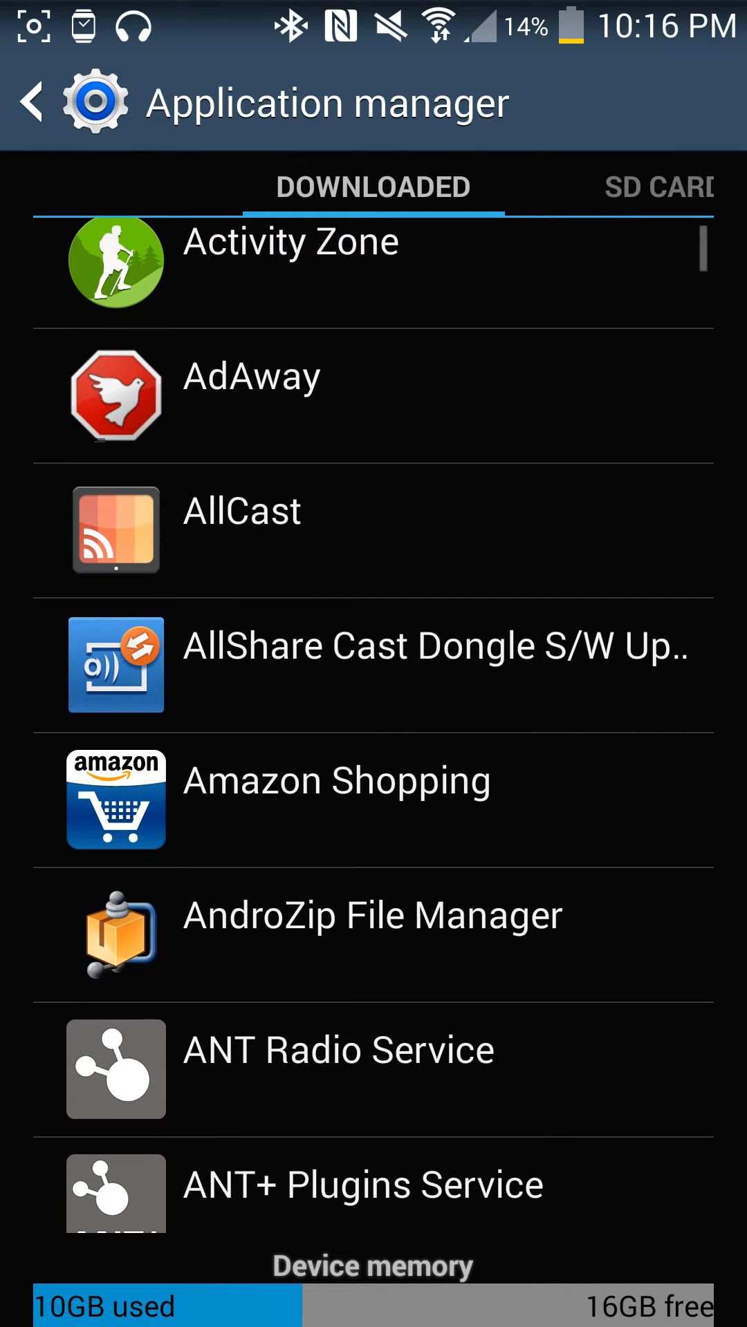
Step: Scroll the Downloaded apps list and open the Wallet app's info page
scroll("down", 3)
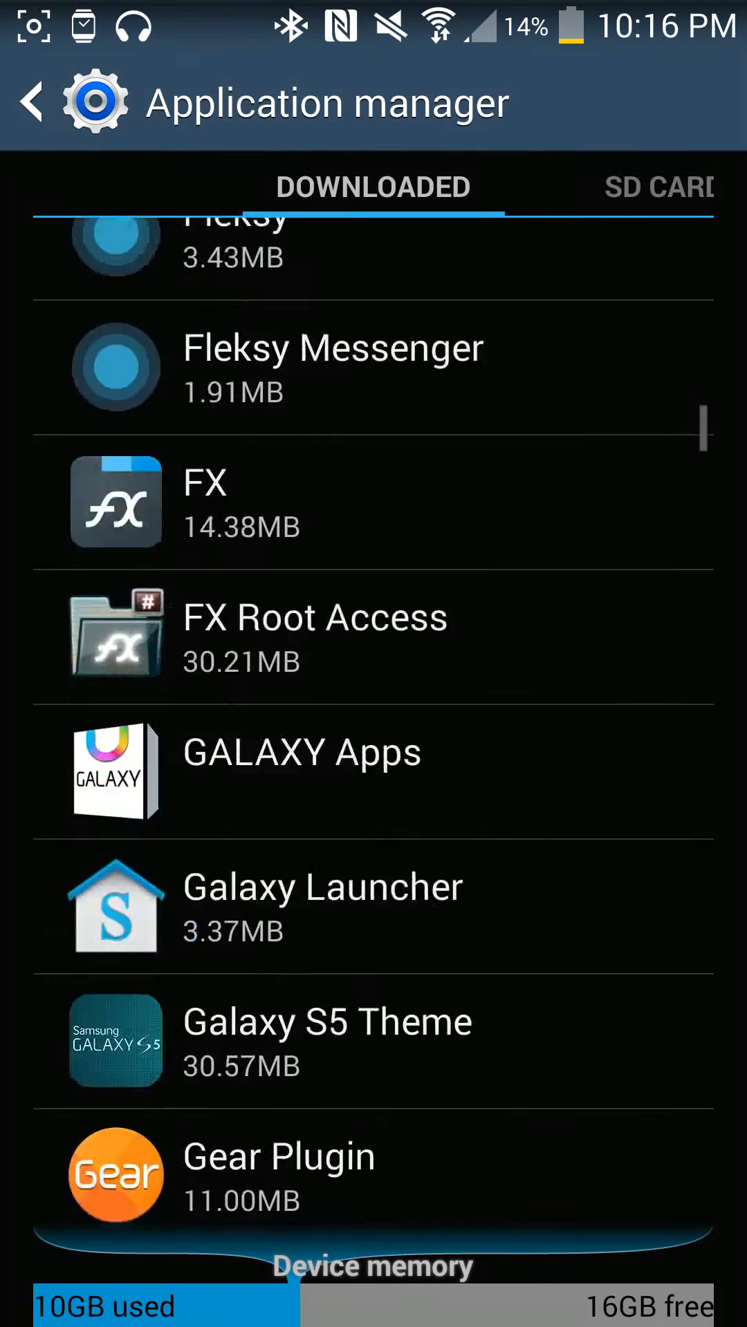
scroll("down", 3)
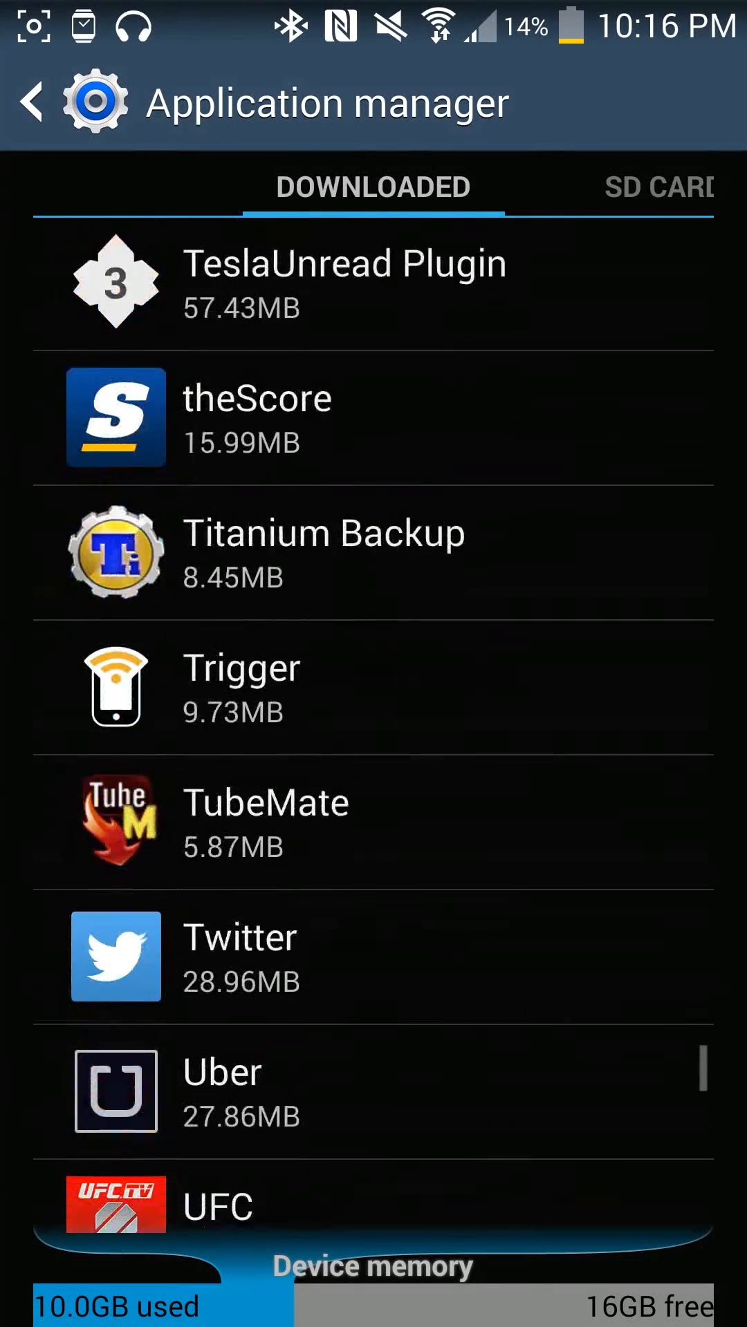
scroll("down", 3)
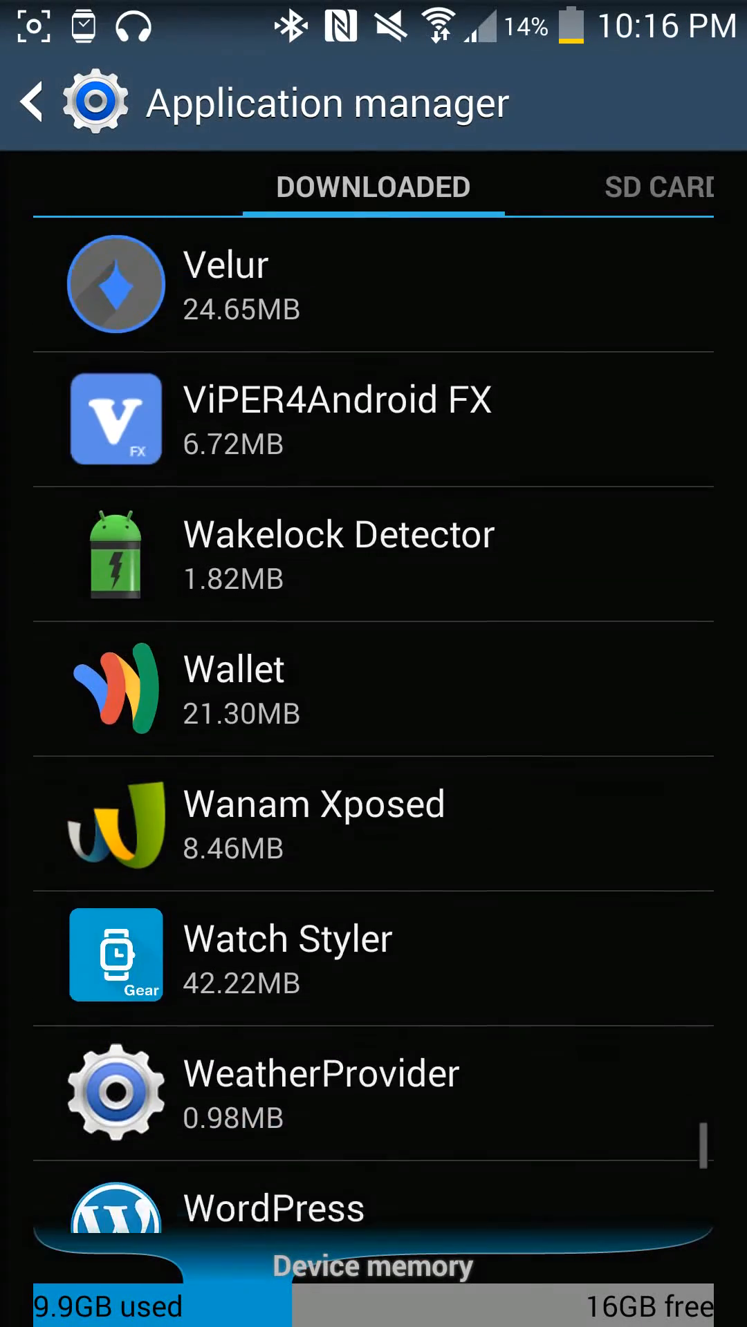
left_click(233, 688)
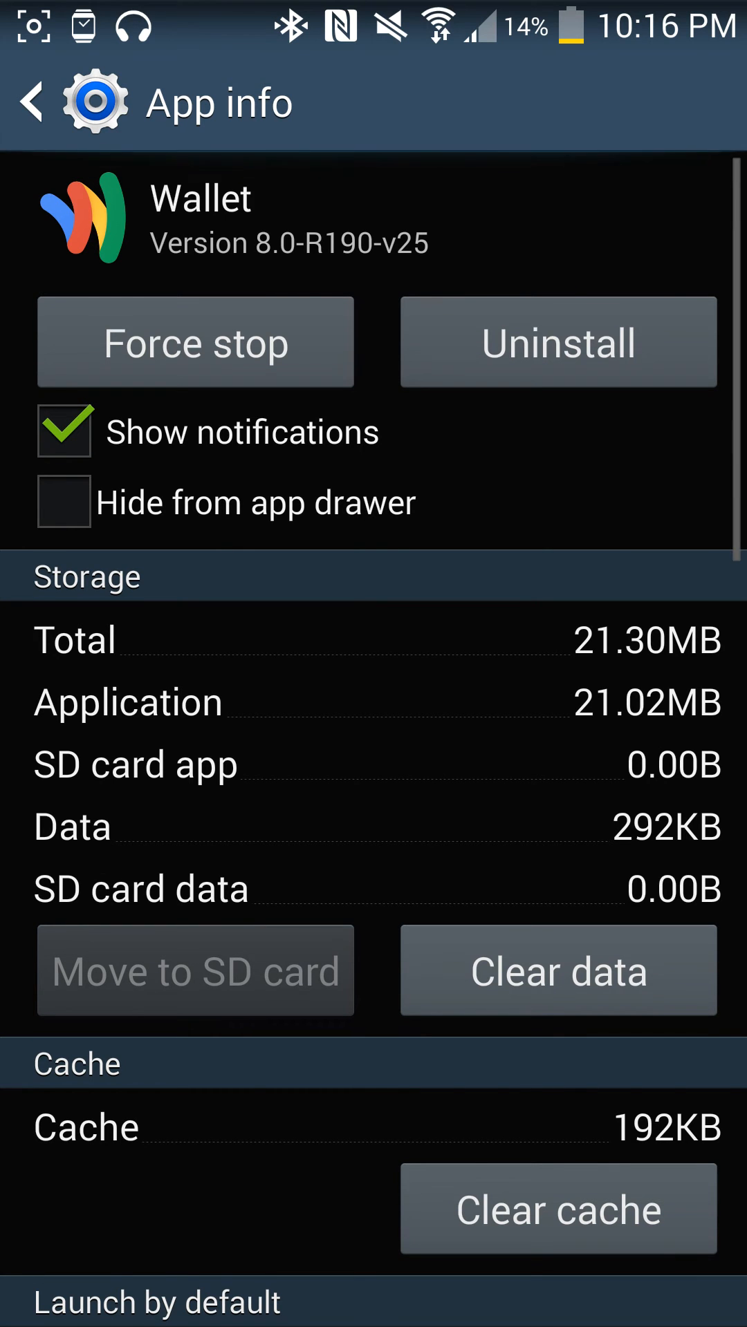
Step: Back out of Wallet app info to the General settings list
left_click(32, 100)
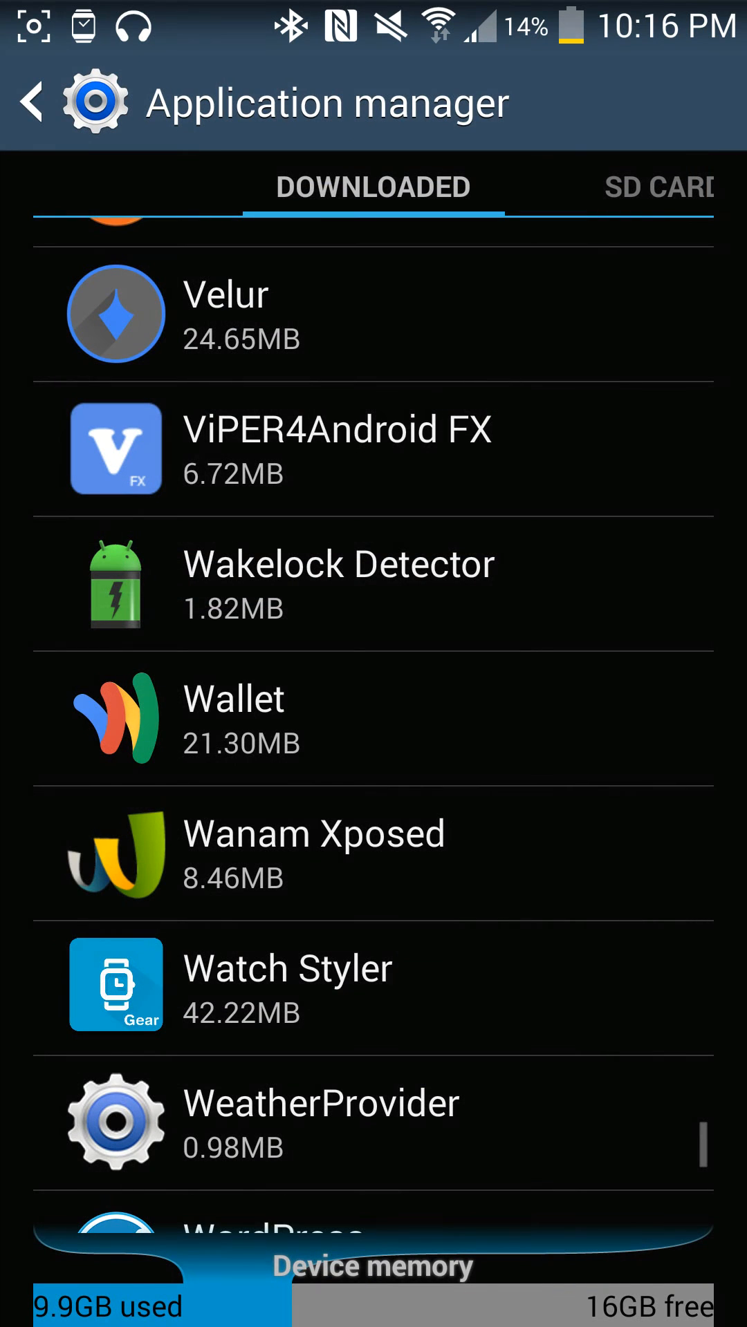
left_click(32, 101)
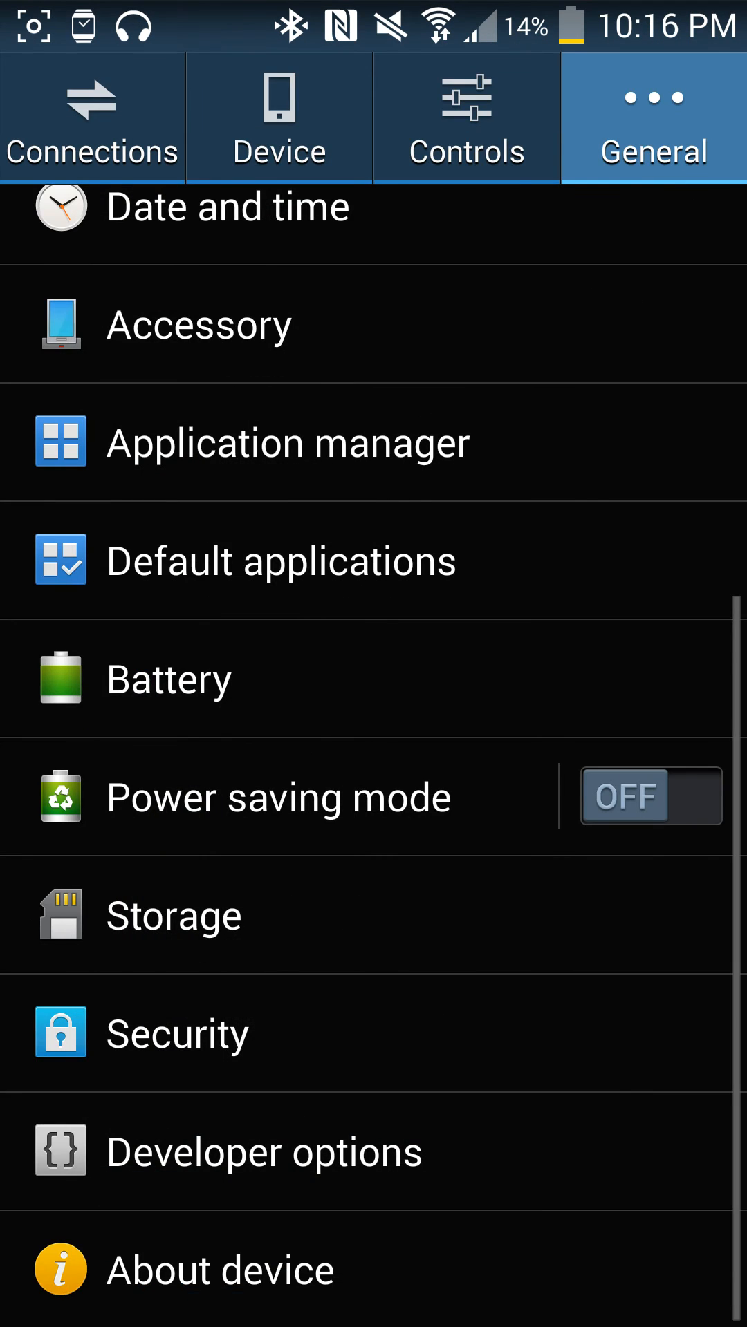
scroll("down", 3)
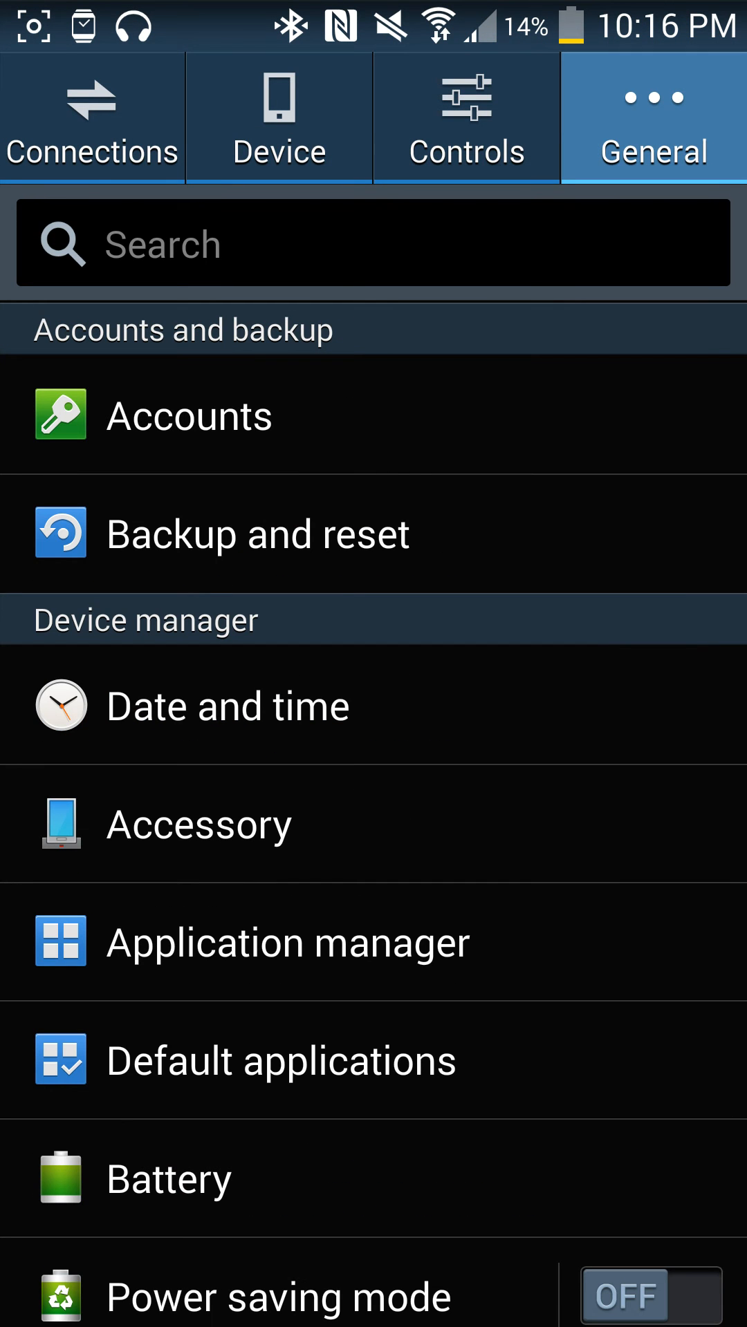